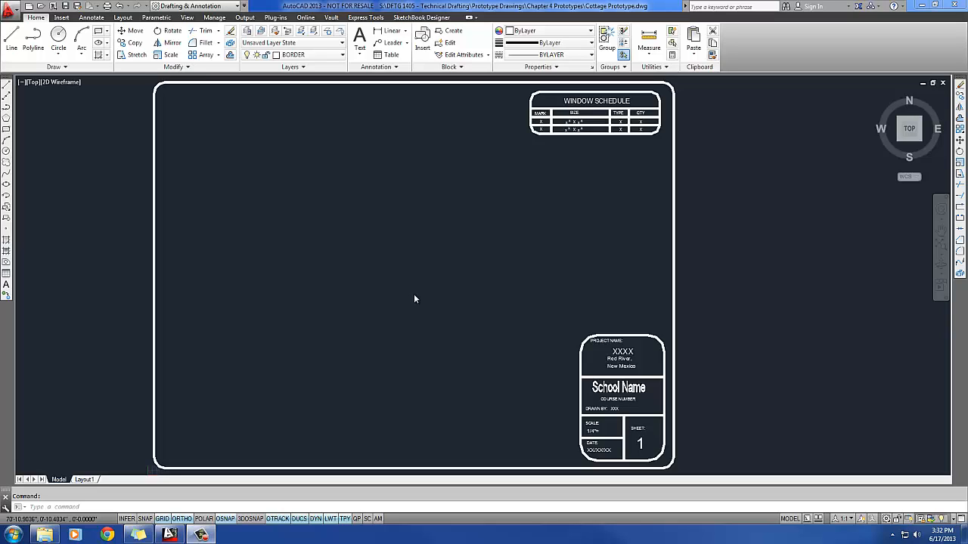
pyautogui.moveTo(78, 108)
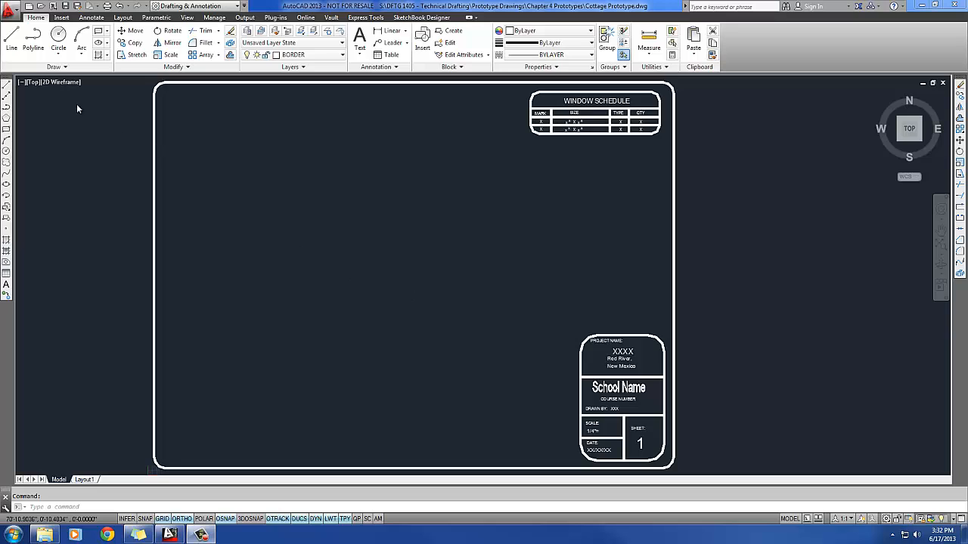
# - Save the prototype as Guest Cottage.dwg inside the Technical Drafting folder
pyautogui.click(12, 8)
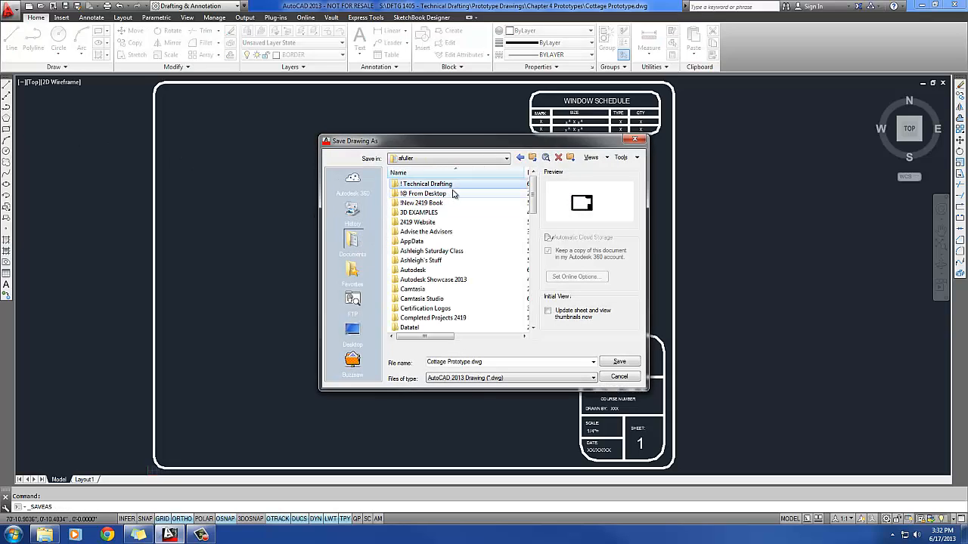
pyautogui.click(427, 183)
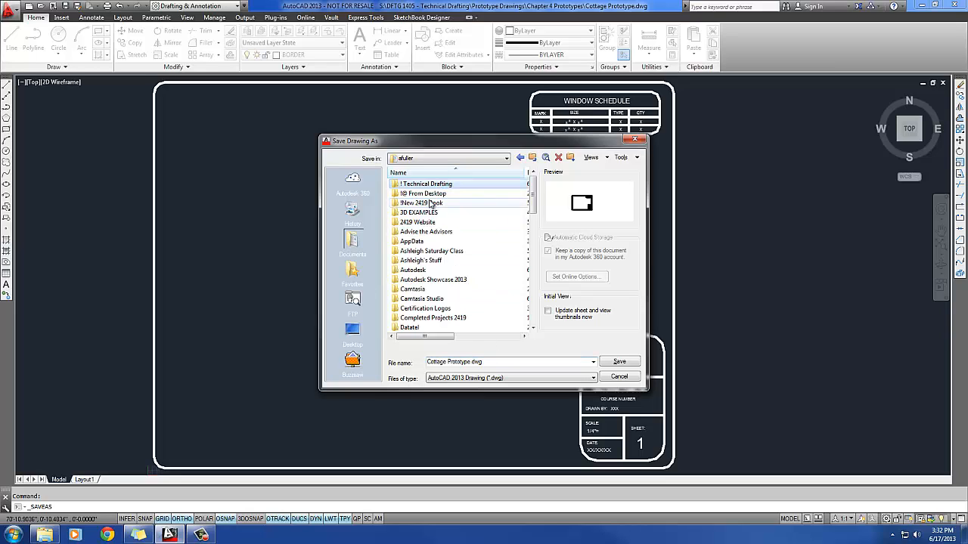
pyautogui.doubleClick(426, 184)
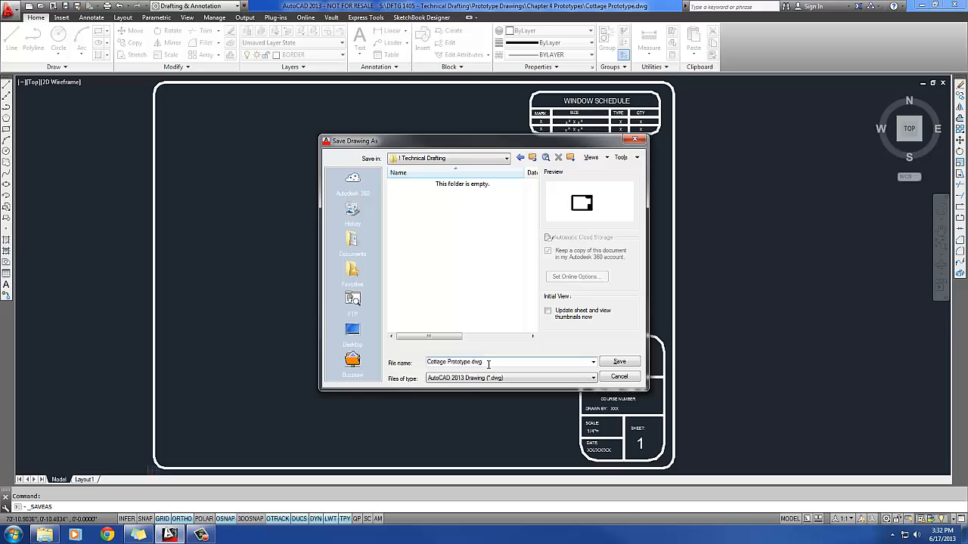
pyautogui.write('Guest Cotta')
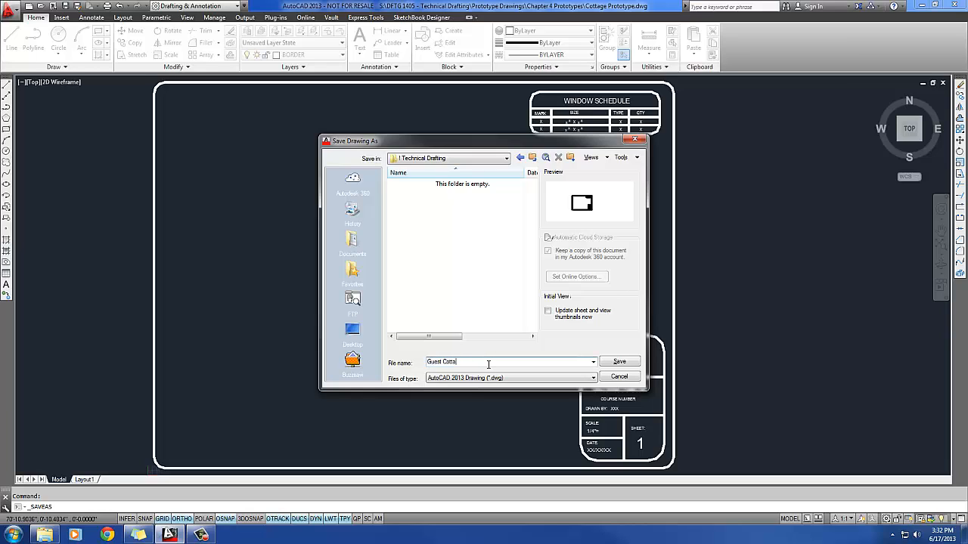
pyautogui.click(618, 361)
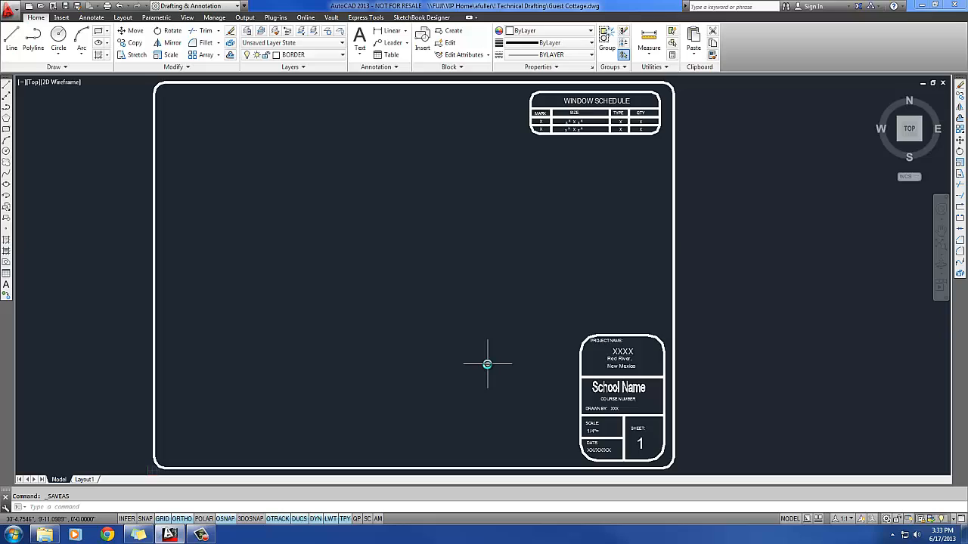
pyautogui.moveTo(321, 206)
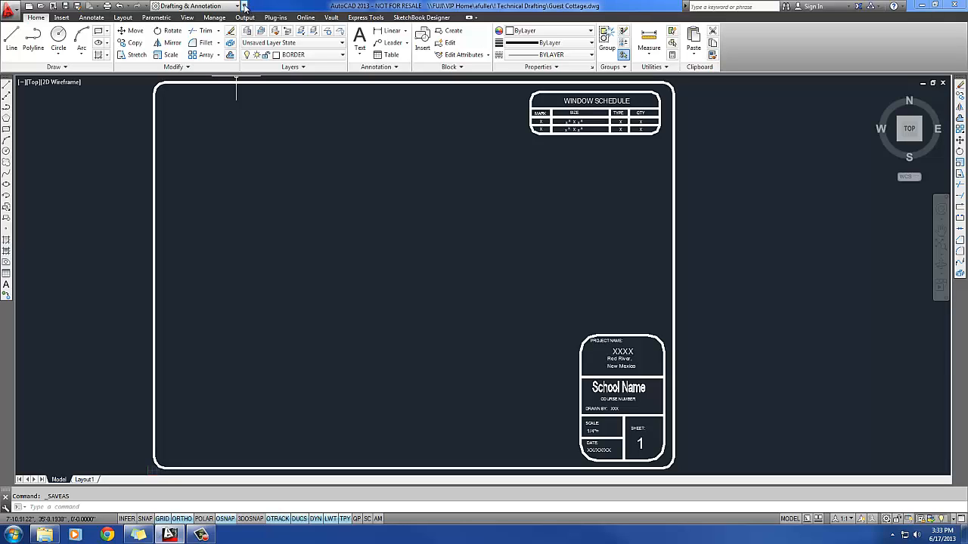
# - Show the classic menu bar and drop down the Format menu after browsing Parametric and Dimension
pyautogui.click(244, 17)
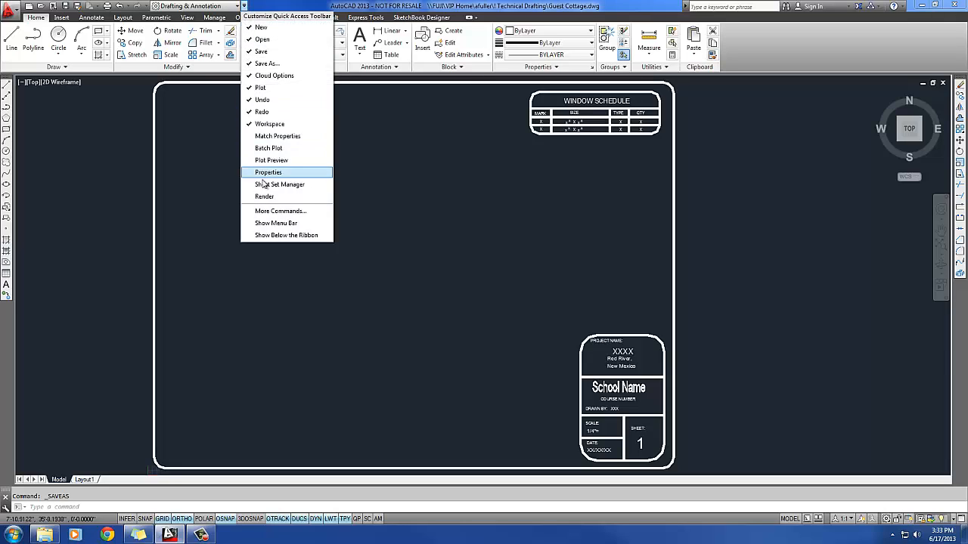
pyautogui.moveTo(276, 223)
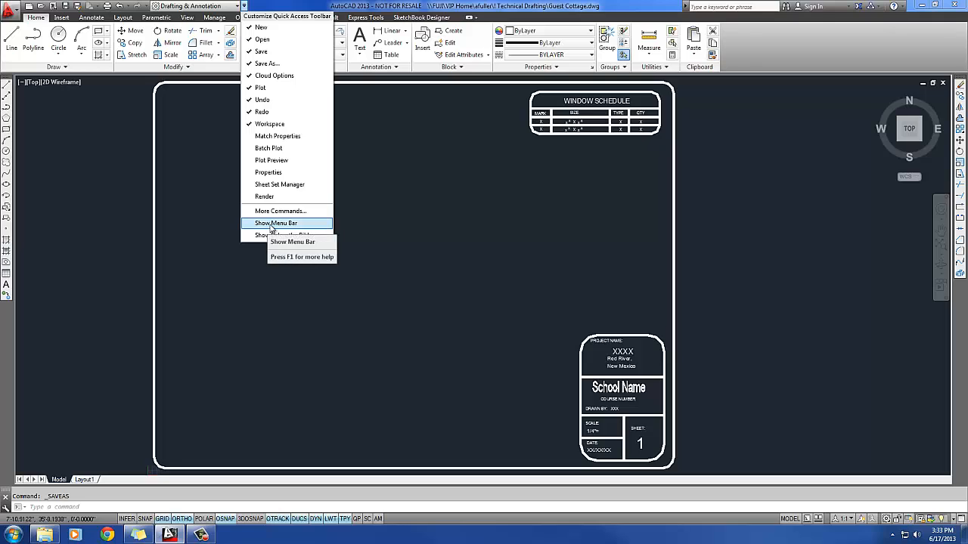
pyautogui.click(276, 223)
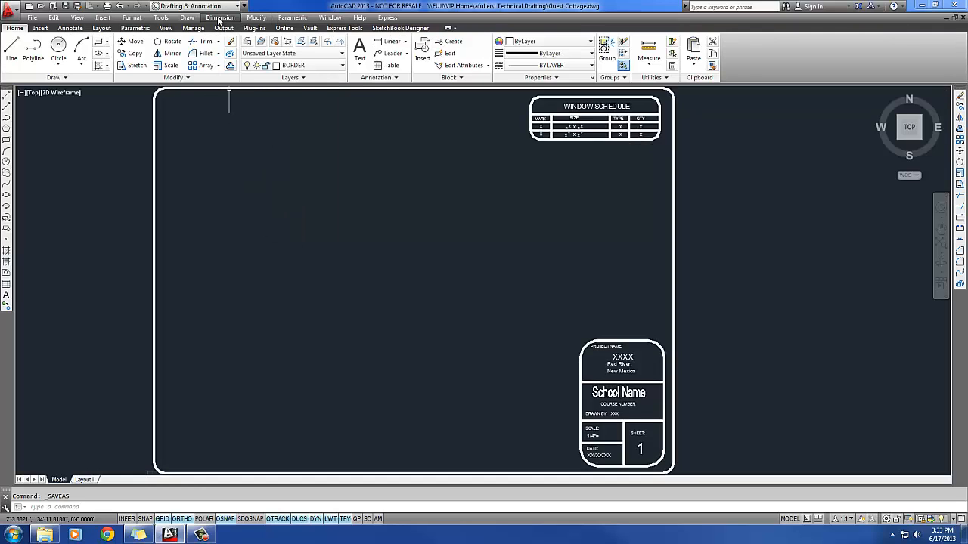
pyautogui.click(292, 17)
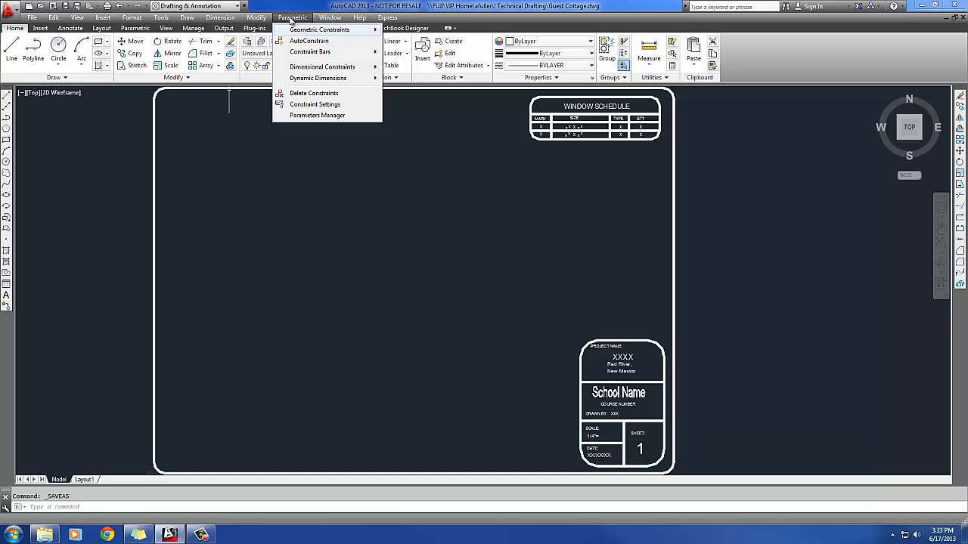
pyautogui.click(220, 18)
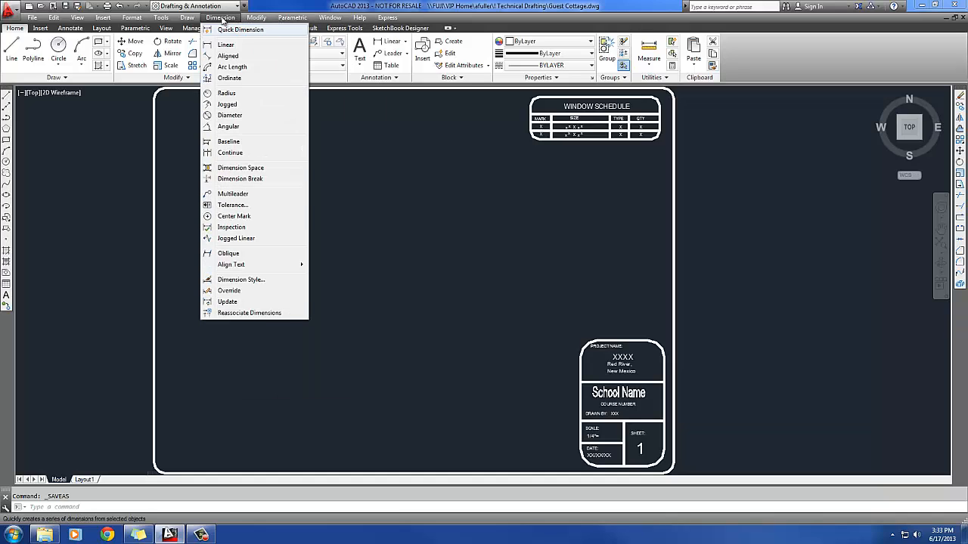
pyautogui.click(131, 17)
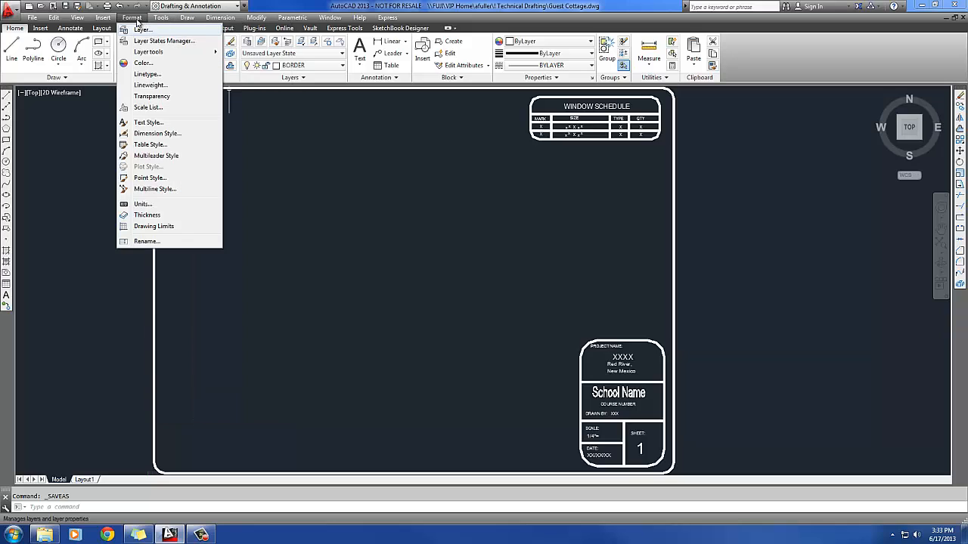
pyautogui.moveTo(142, 204)
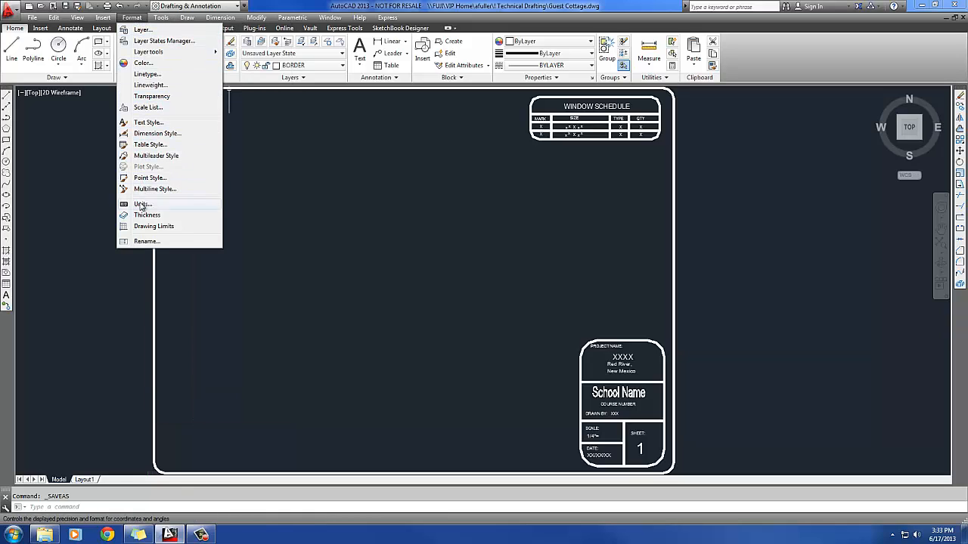
pyautogui.moveTo(143, 208)
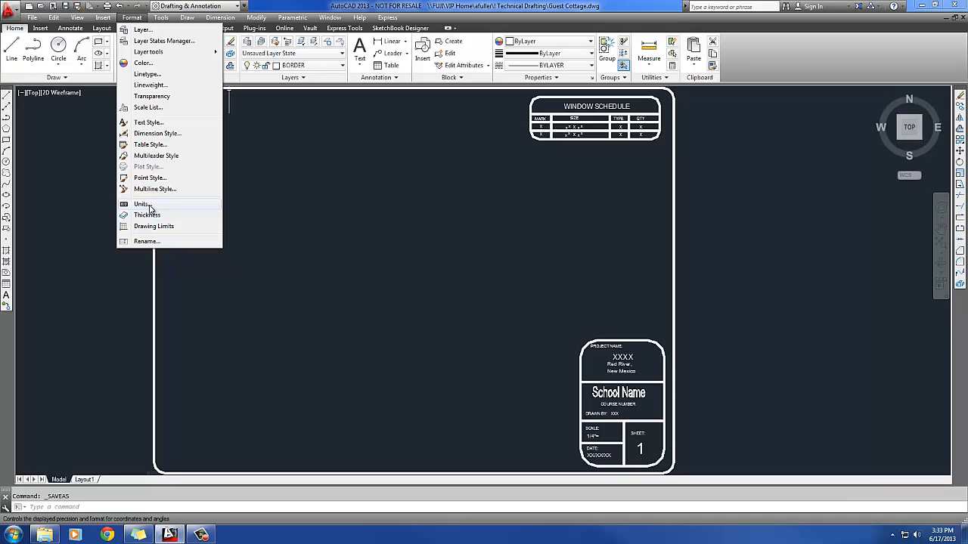
# - Set the drawing's length units to Architectural with 1/16-inch precision
pyautogui.click(142, 204)
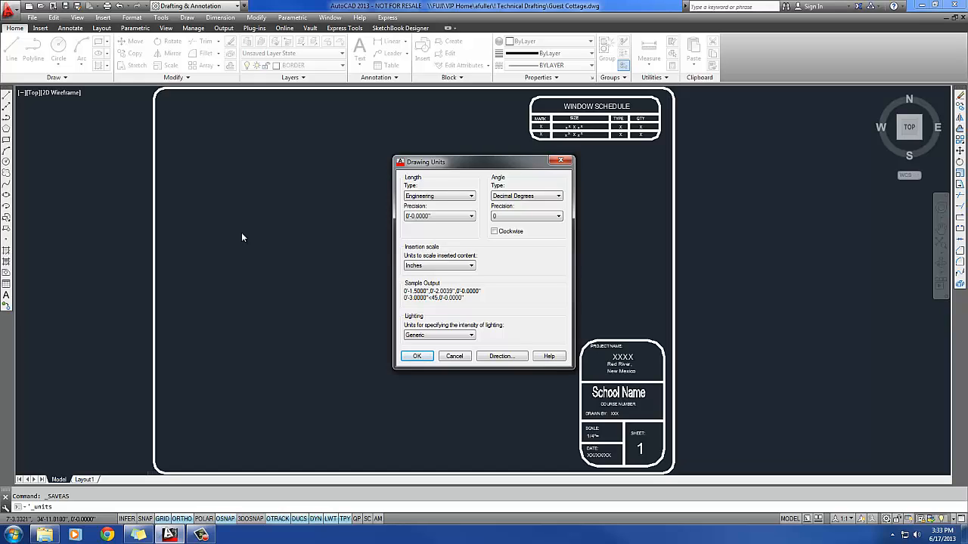
pyautogui.moveTo(269, 234)
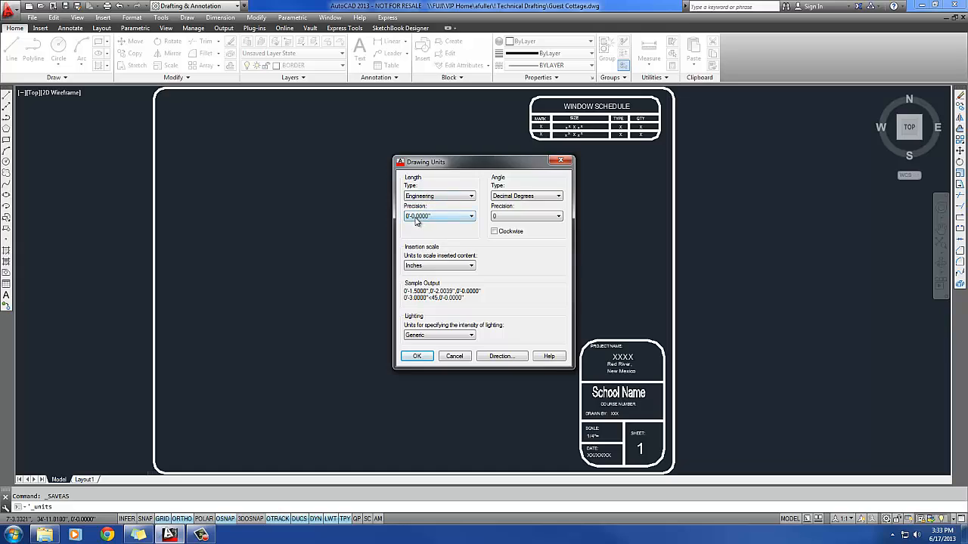
pyautogui.moveTo(438, 216)
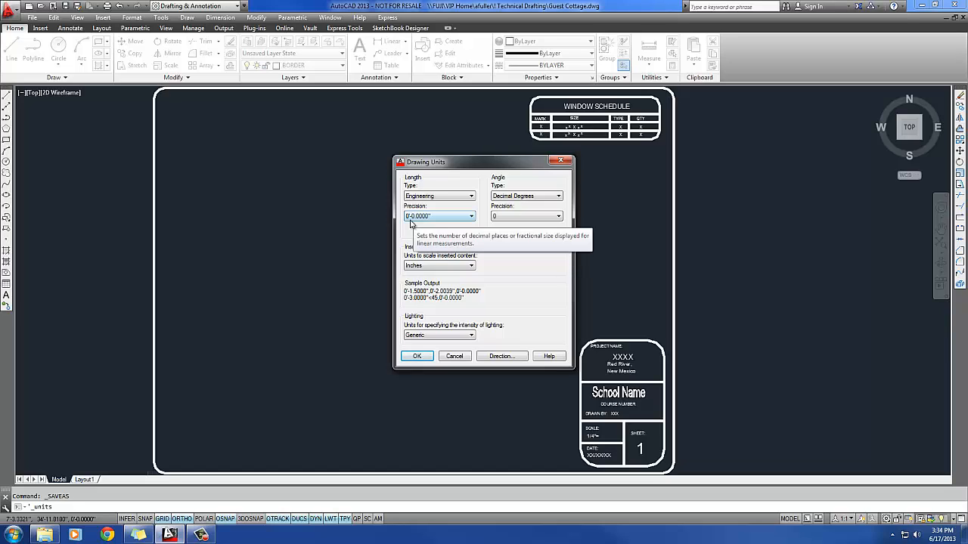
pyautogui.moveTo(357, 258)
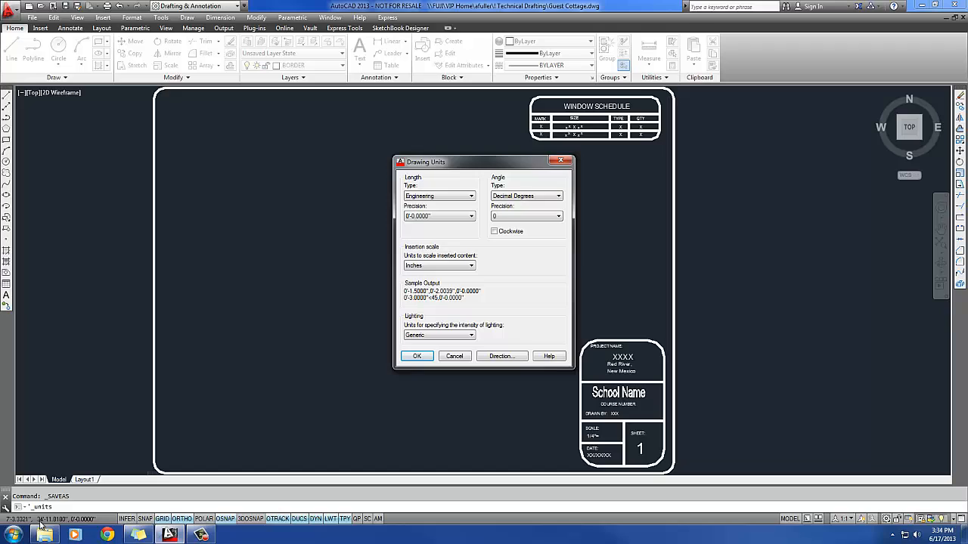
pyautogui.moveTo(406, 350)
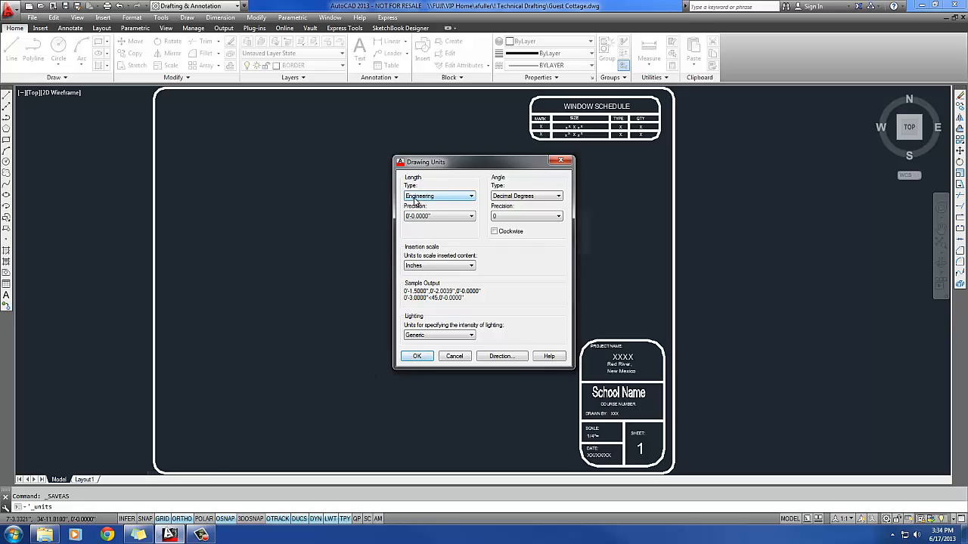
pyautogui.click(438, 195)
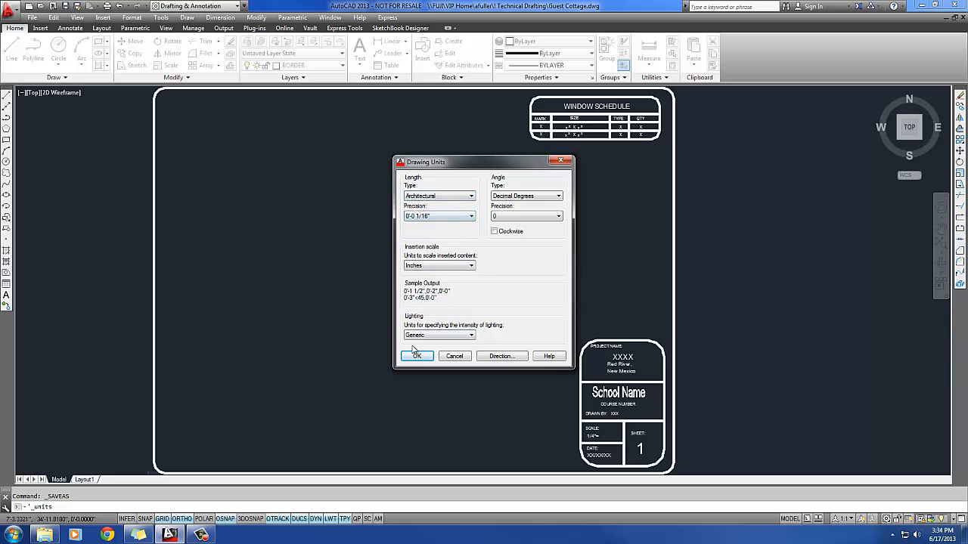
pyautogui.click(416, 356)
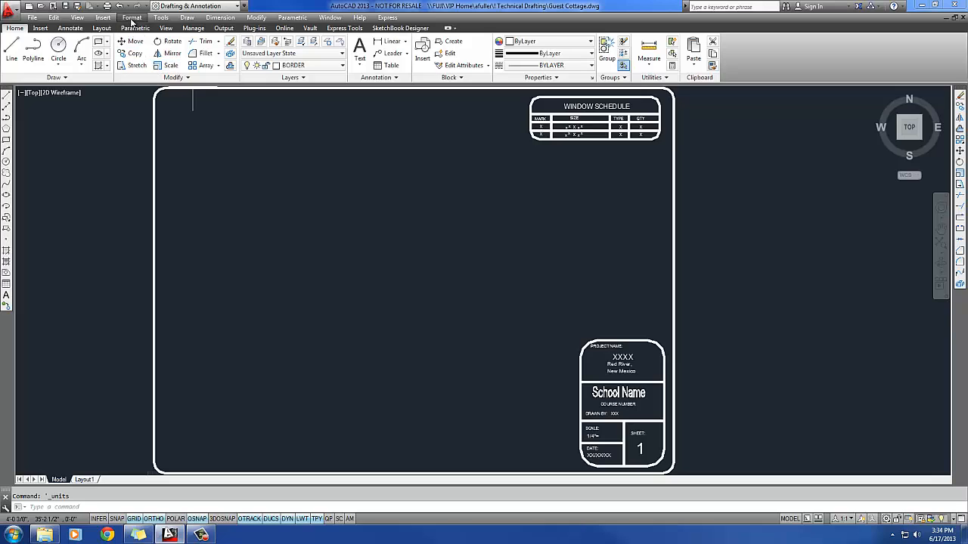
# - Set drawing limits from 0,0 to an upper right corner of 48',38'
pyautogui.click(131, 18)
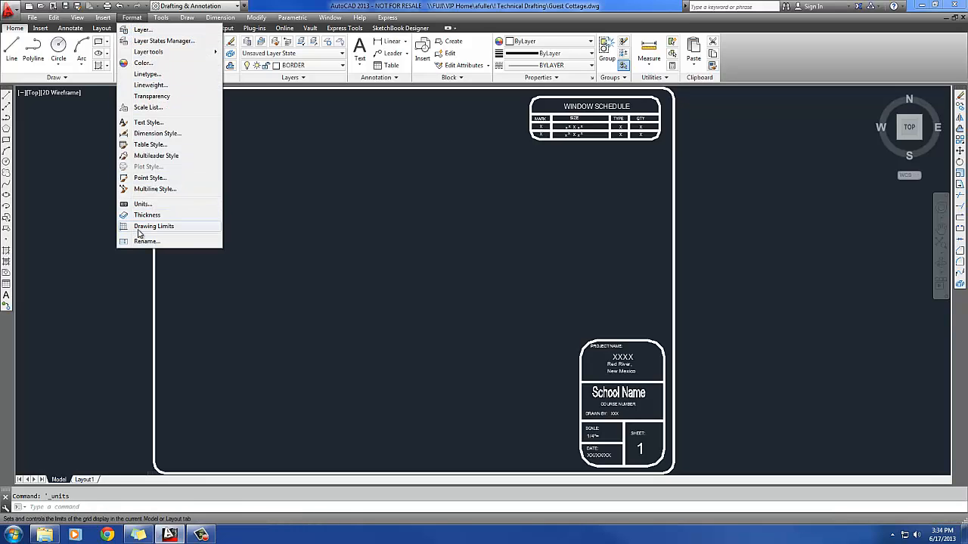
pyautogui.click(154, 226)
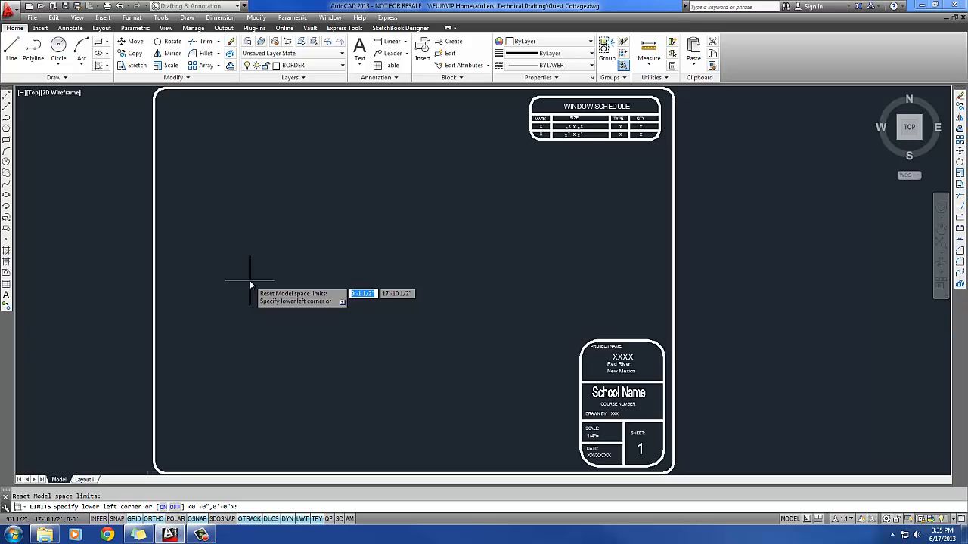
pyautogui.write('0,0')
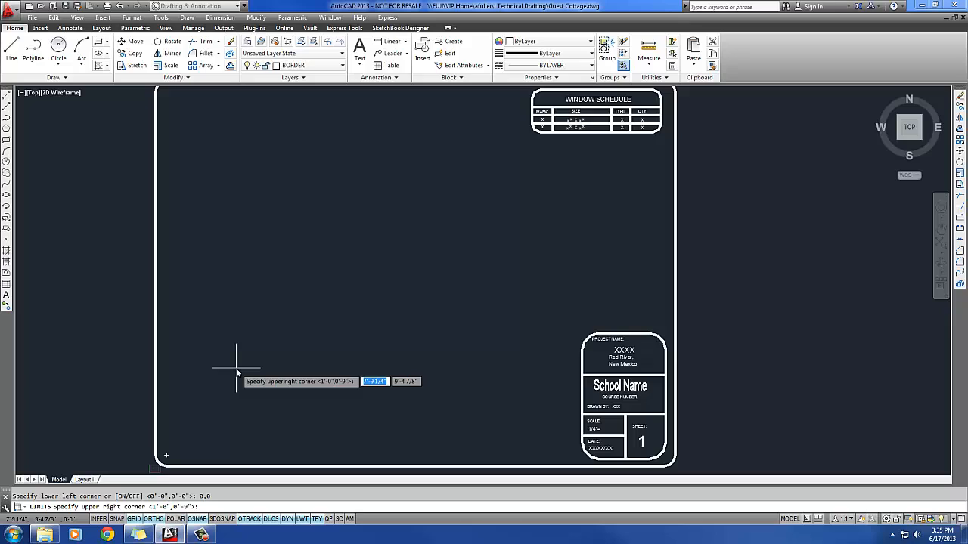
pyautogui.write('48')
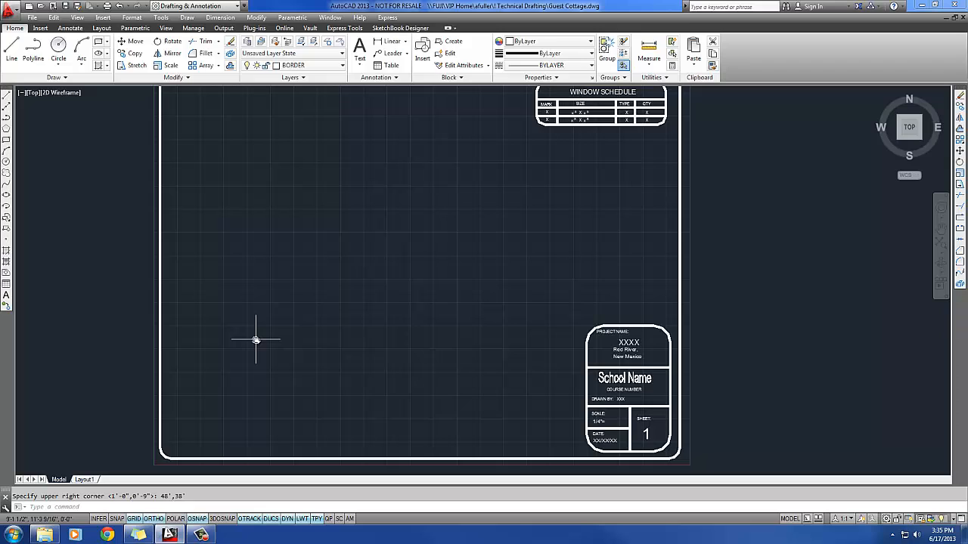
pyautogui.moveTo(250, 362)
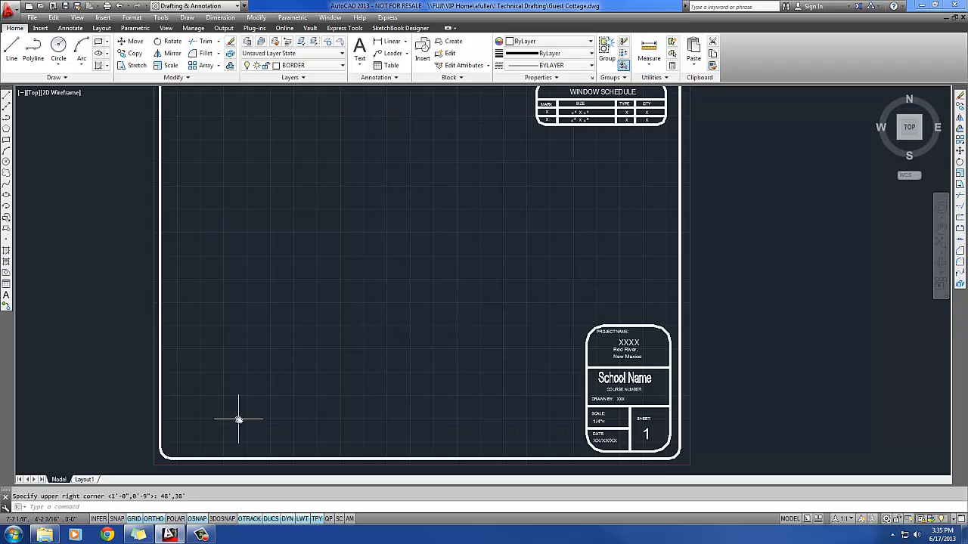
pyautogui.click(341, 53)
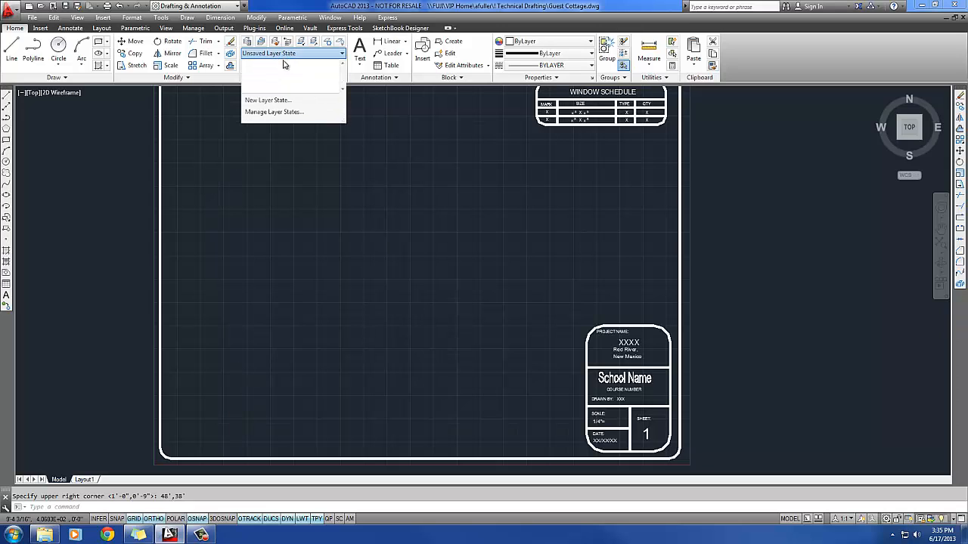
pyautogui.click(295, 65)
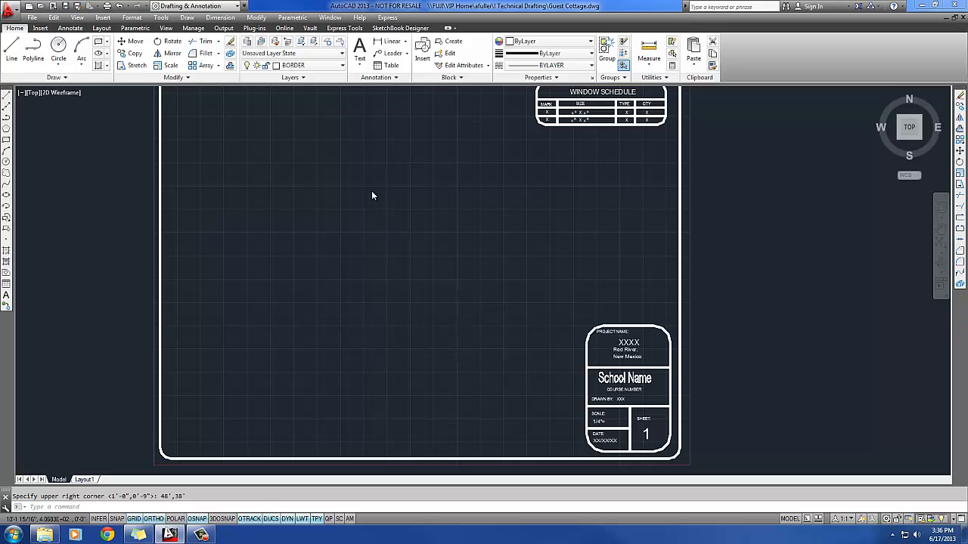
pyautogui.moveTo(359, 185)
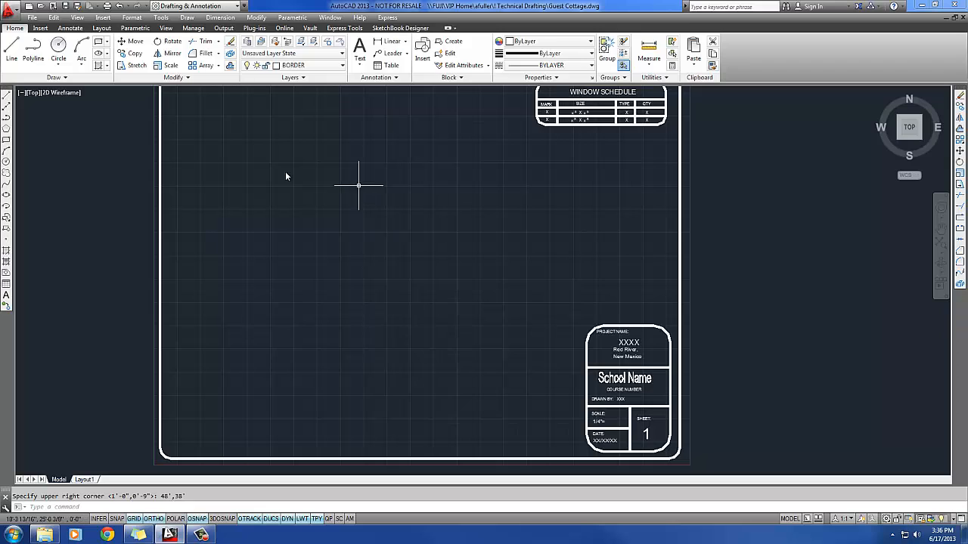
pyautogui.moveTo(140, 151)
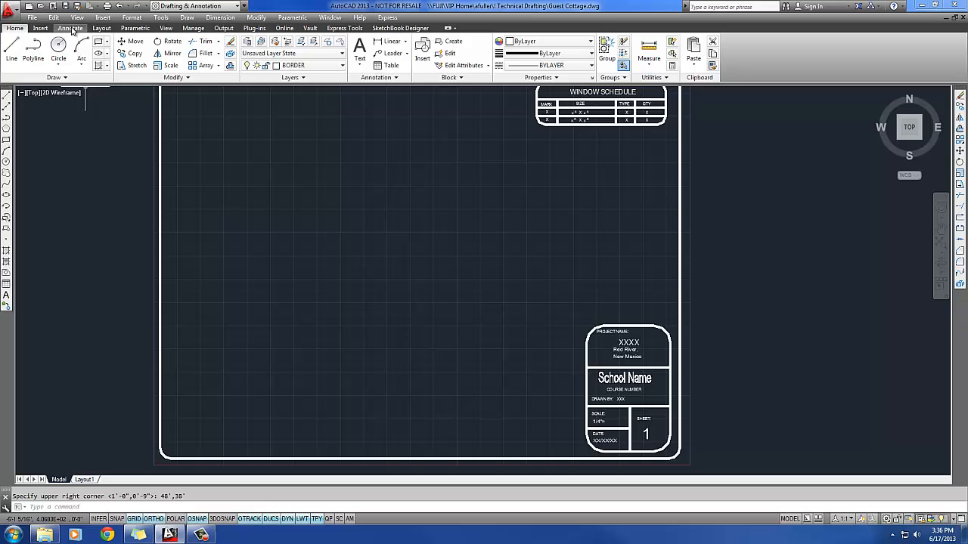
# - Assign the Stylus BT font to the STANDARD text style and apply it
pyautogui.click(69, 28)
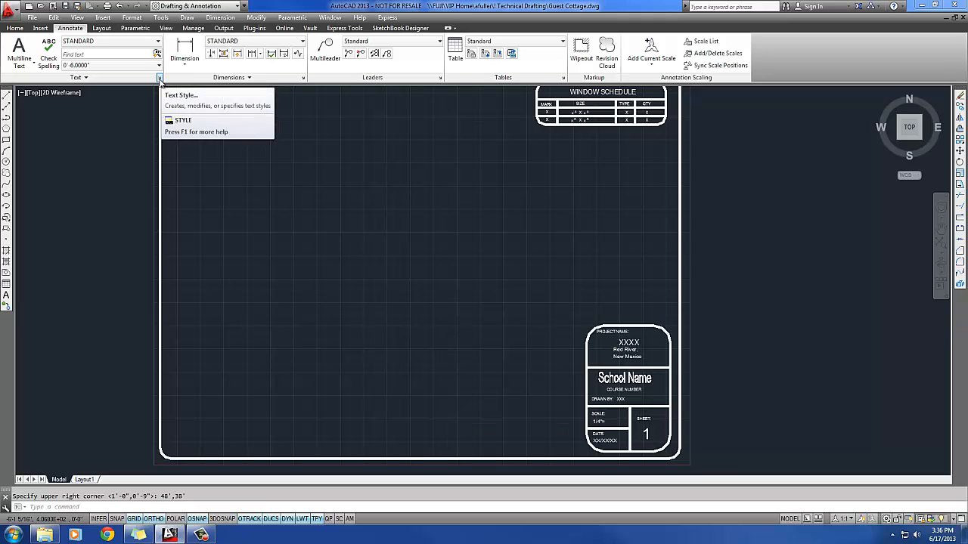
pyautogui.moveTo(160, 78)
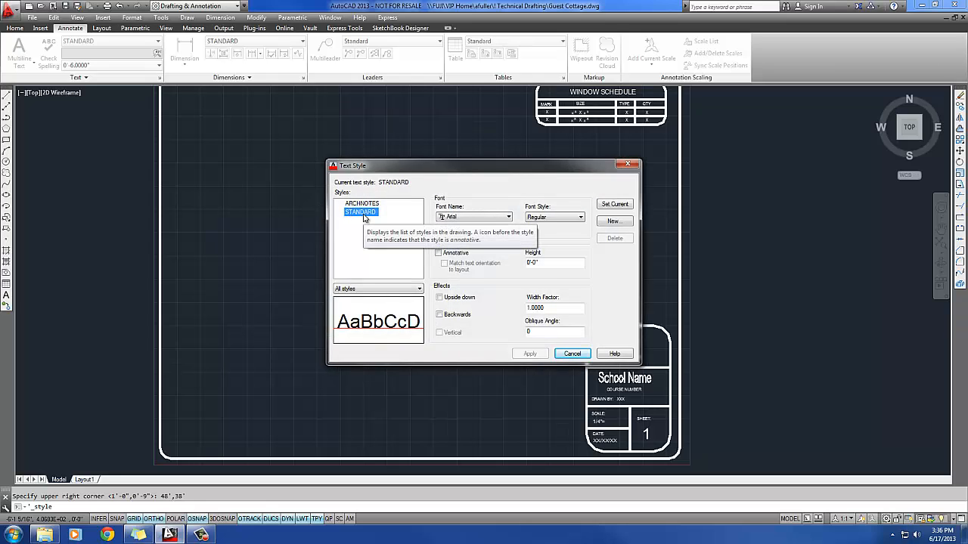
pyautogui.click(508, 217)
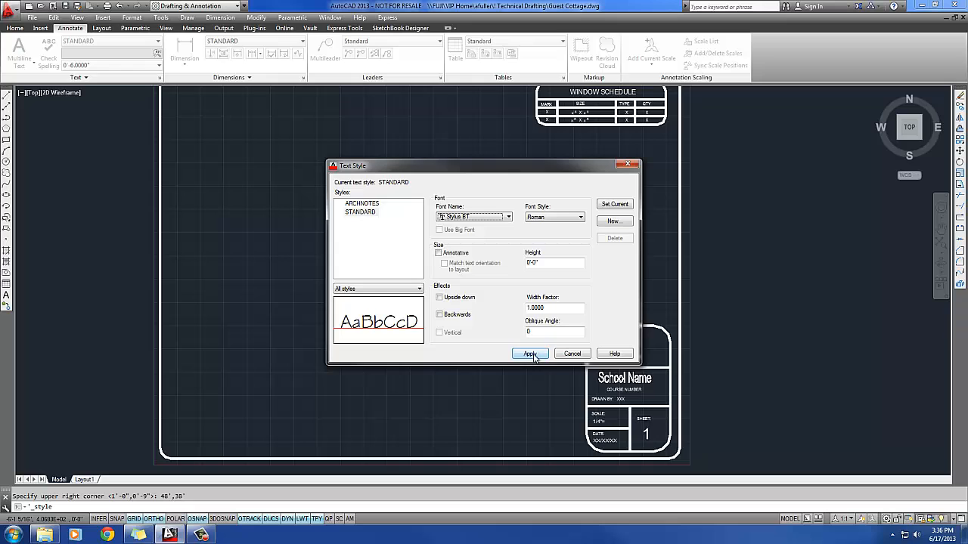
pyautogui.click(530, 354)
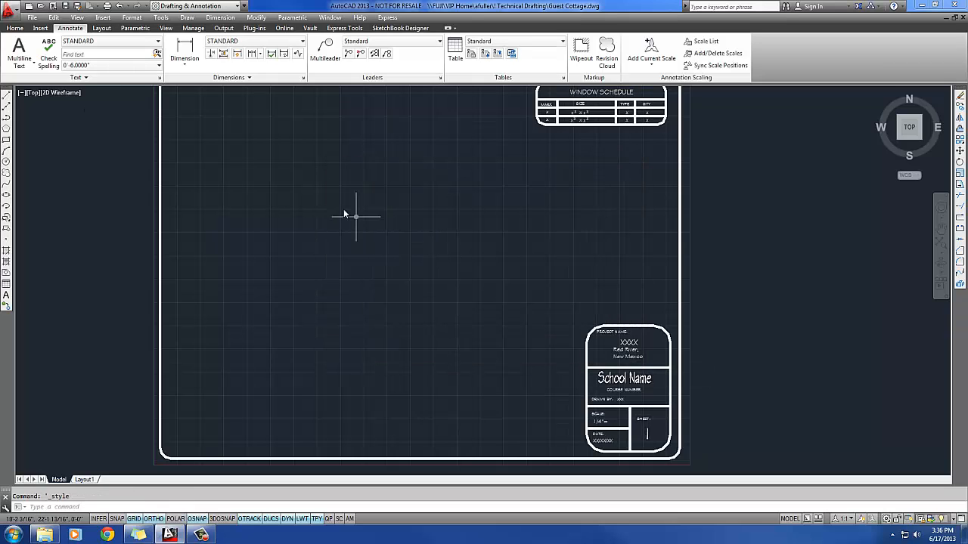
pyautogui.click(131, 18)
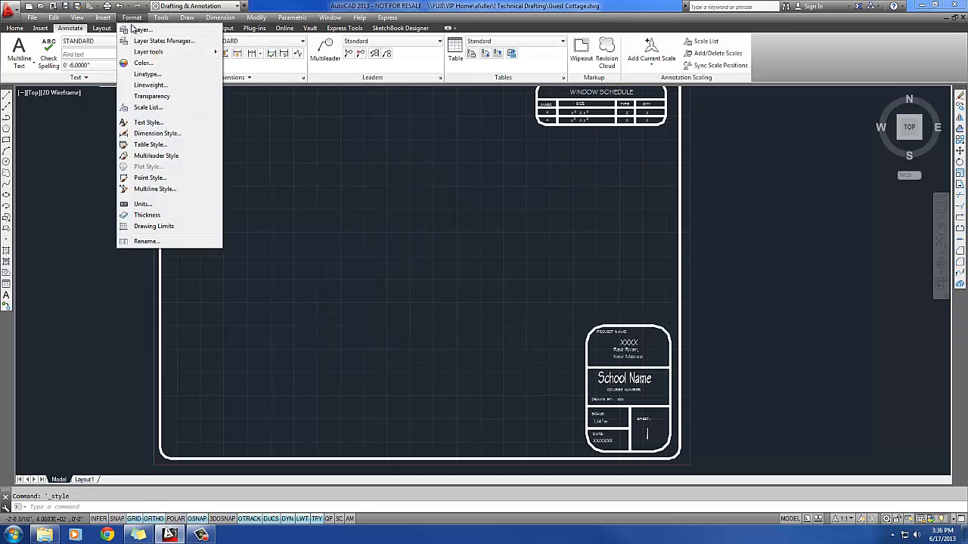
pyautogui.click(148, 121)
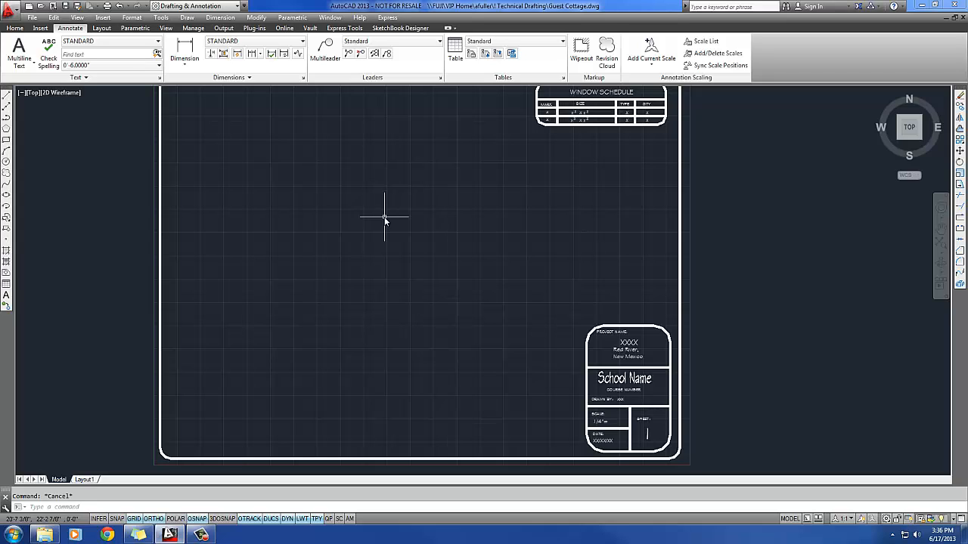
pyautogui.moveTo(403, 225)
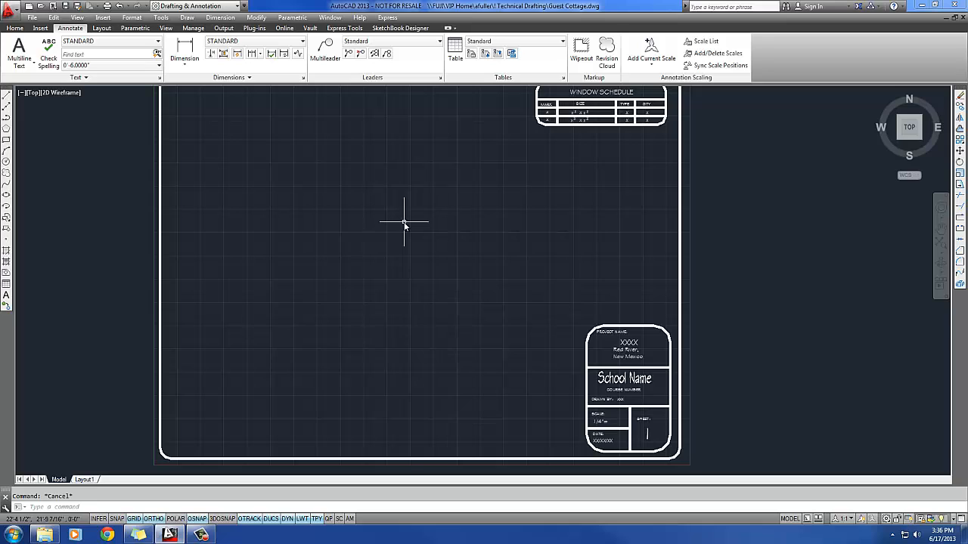
pyautogui.moveTo(419, 205)
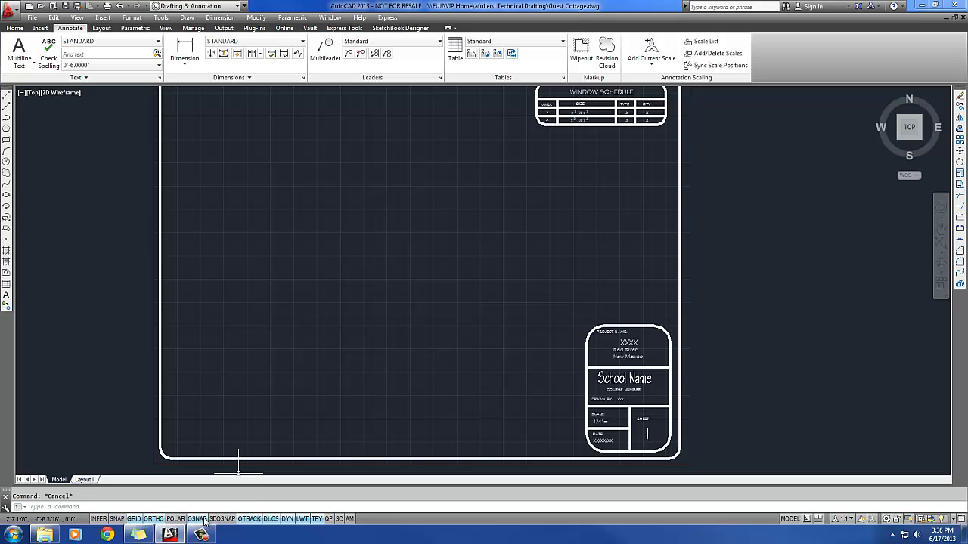
# - Clear all running object snaps, then enable Endpoint, Midpoint, Center, Intersection and Perpendicular
pyautogui.rightClick(196, 518)
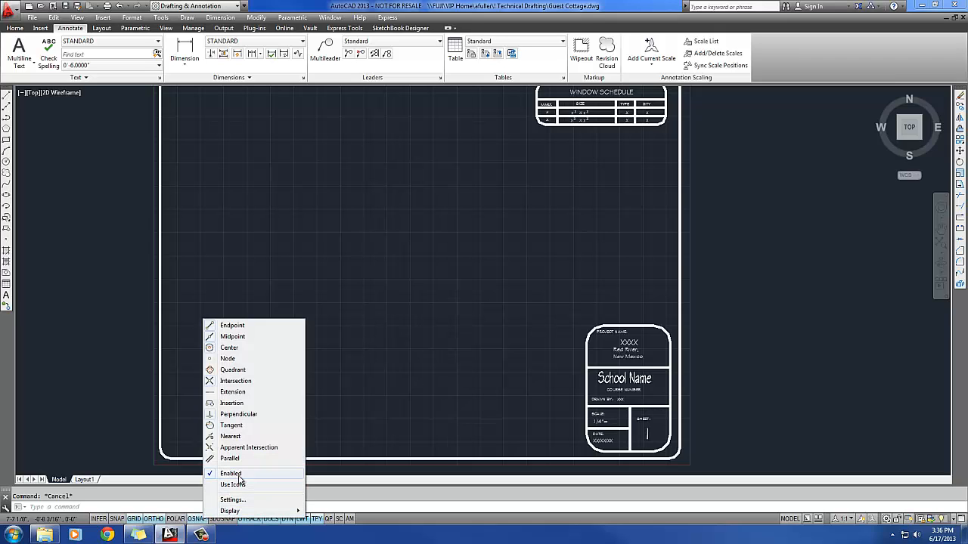
pyautogui.click(232, 500)
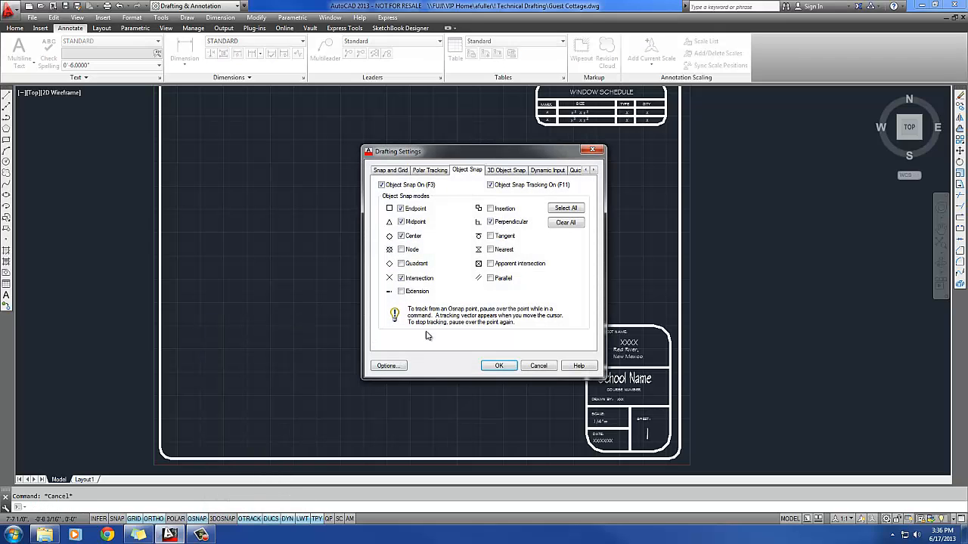
pyautogui.moveTo(566, 223)
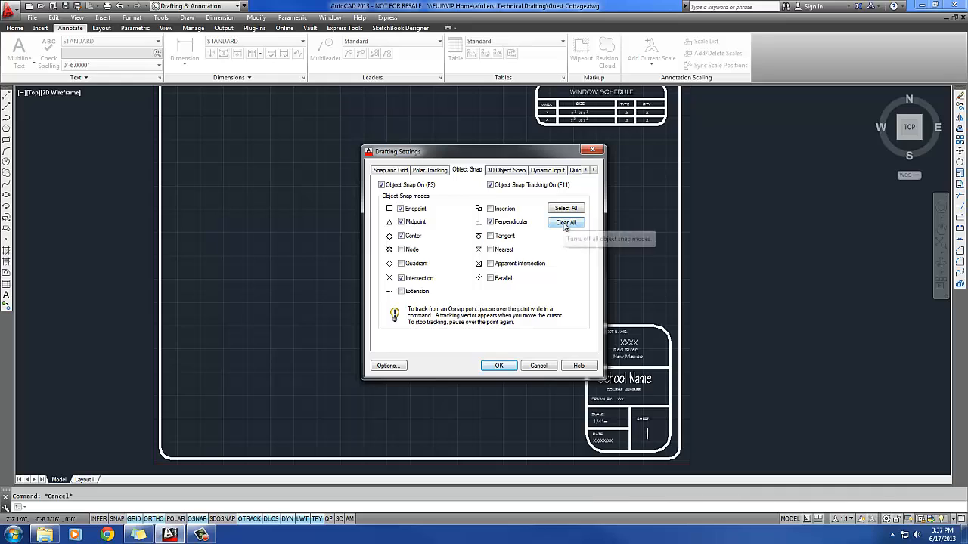
pyautogui.click(565, 223)
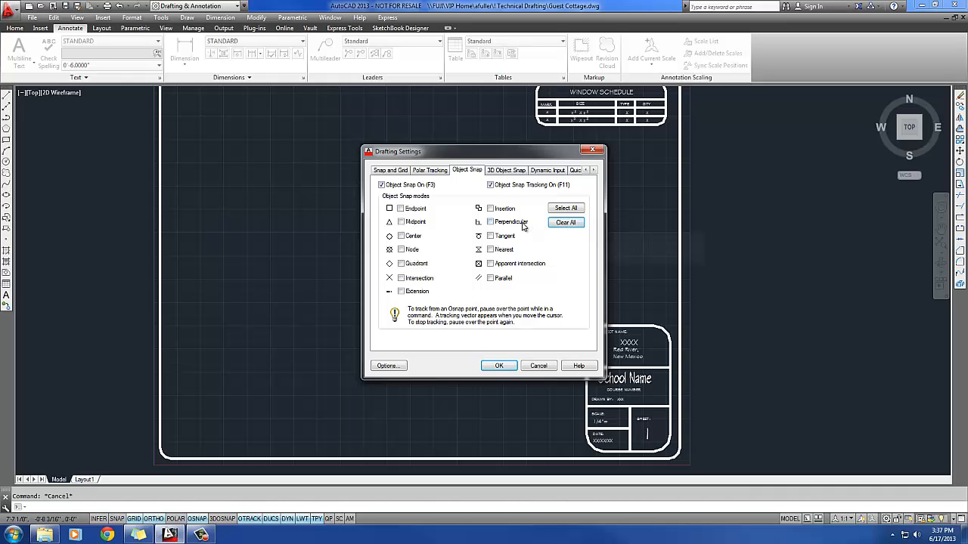
pyautogui.click(401, 221)
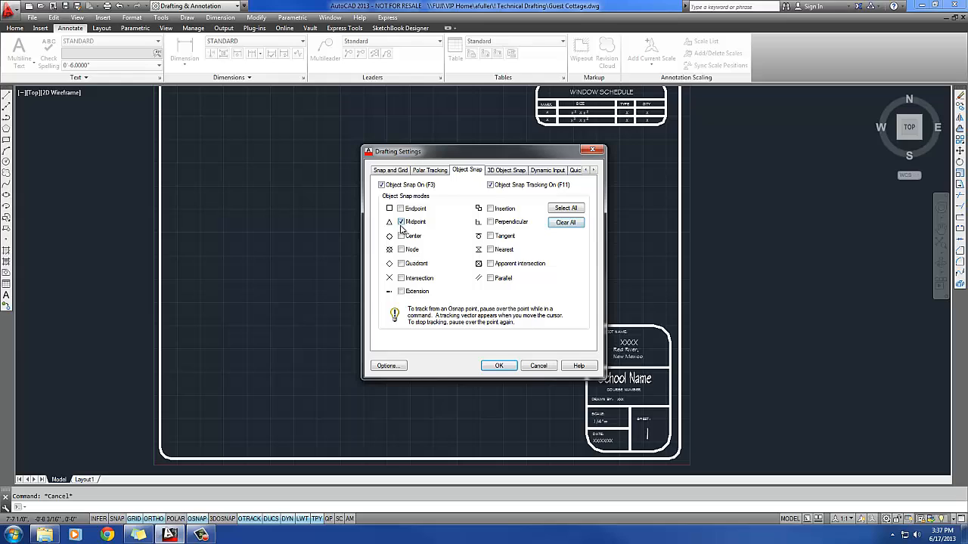
pyautogui.click(390, 277)
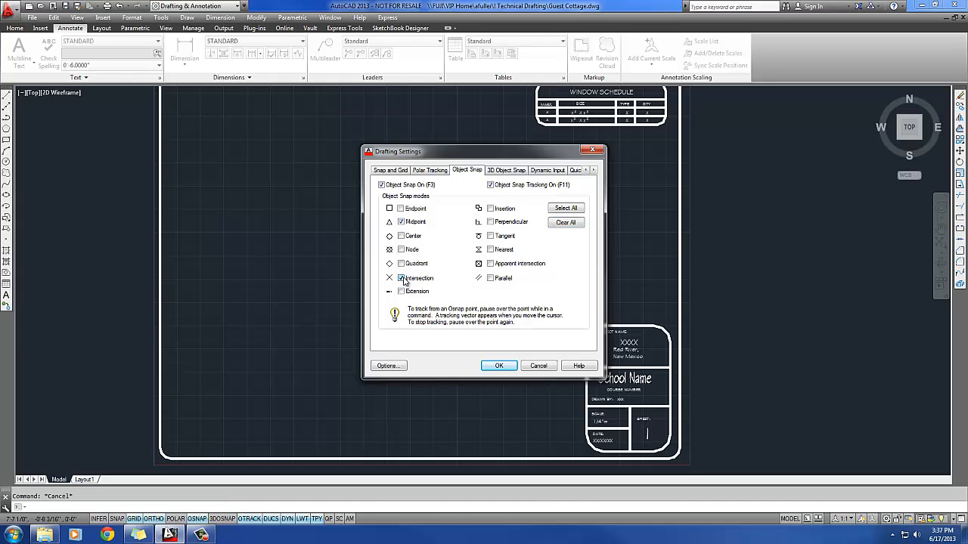
pyautogui.click(390, 208)
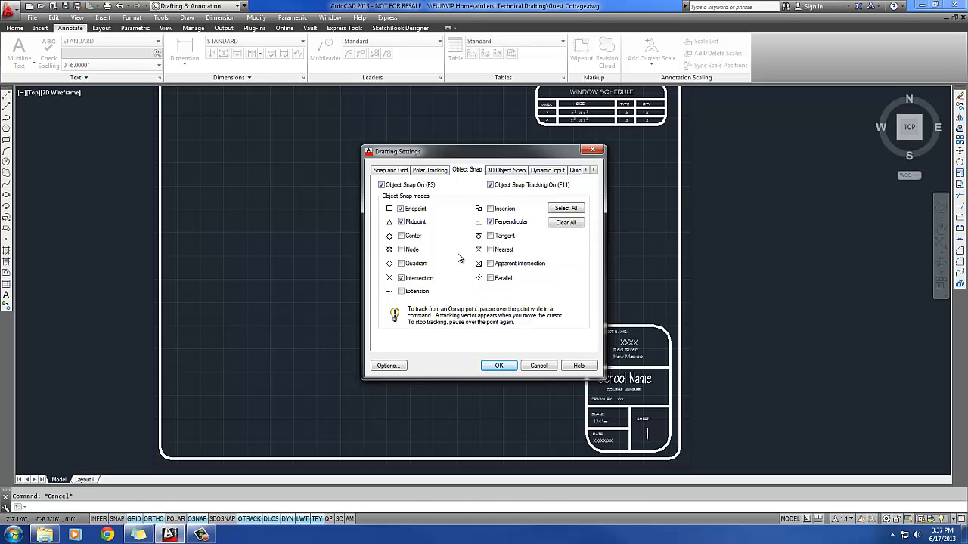
pyautogui.moveTo(451, 252)
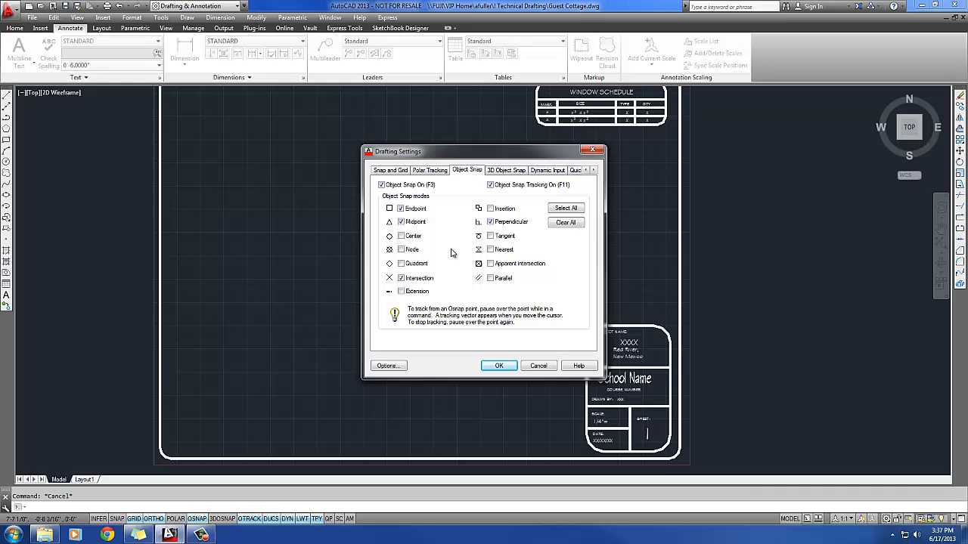
pyautogui.click(389, 236)
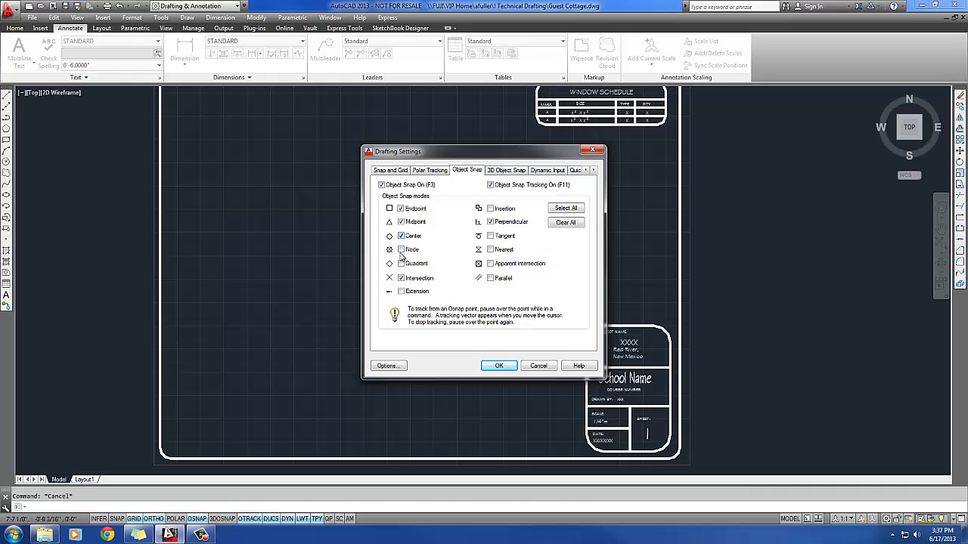
pyautogui.moveTo(410, 250)
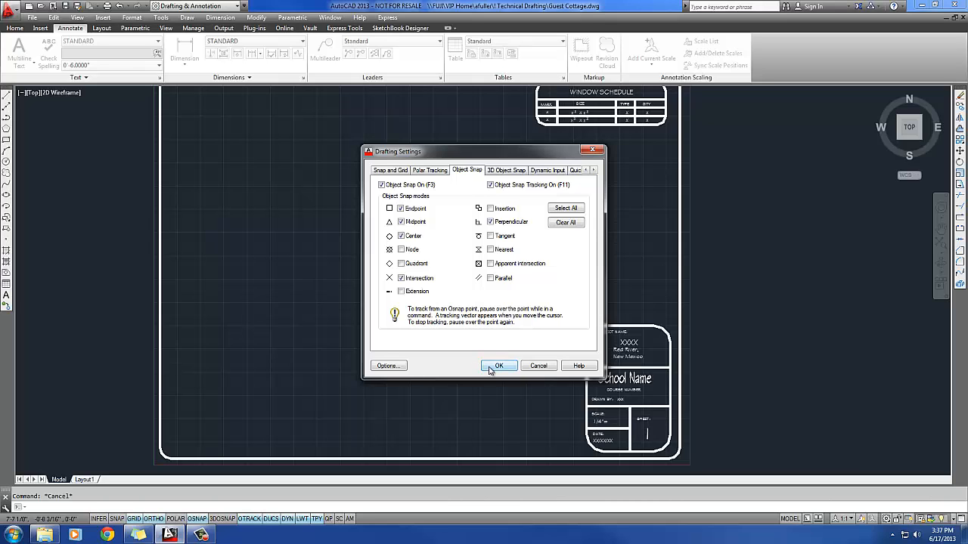
pyautogui.click(498, 365)
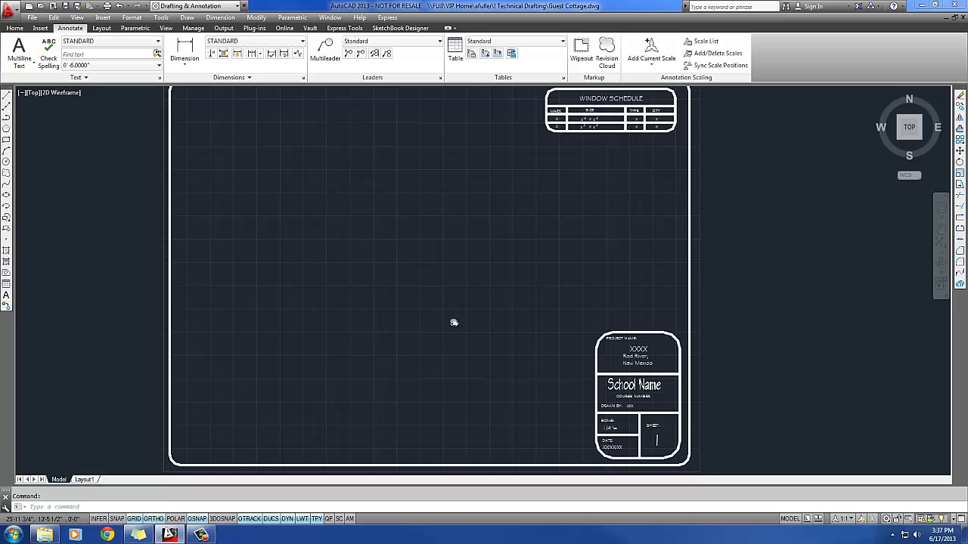